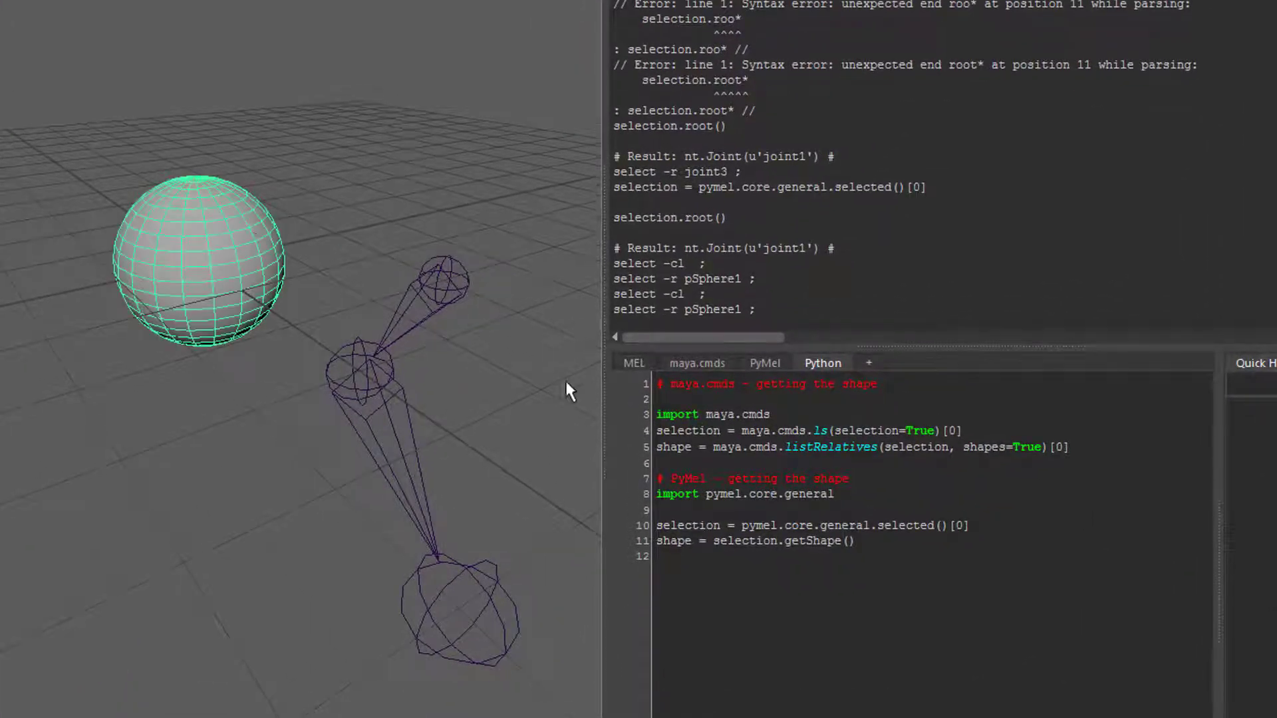
Run the maya.cmds lines, returning shape pSphereShape1 and selection pSphere1
{"action": "double_click", "coordinate": [712, 413]}
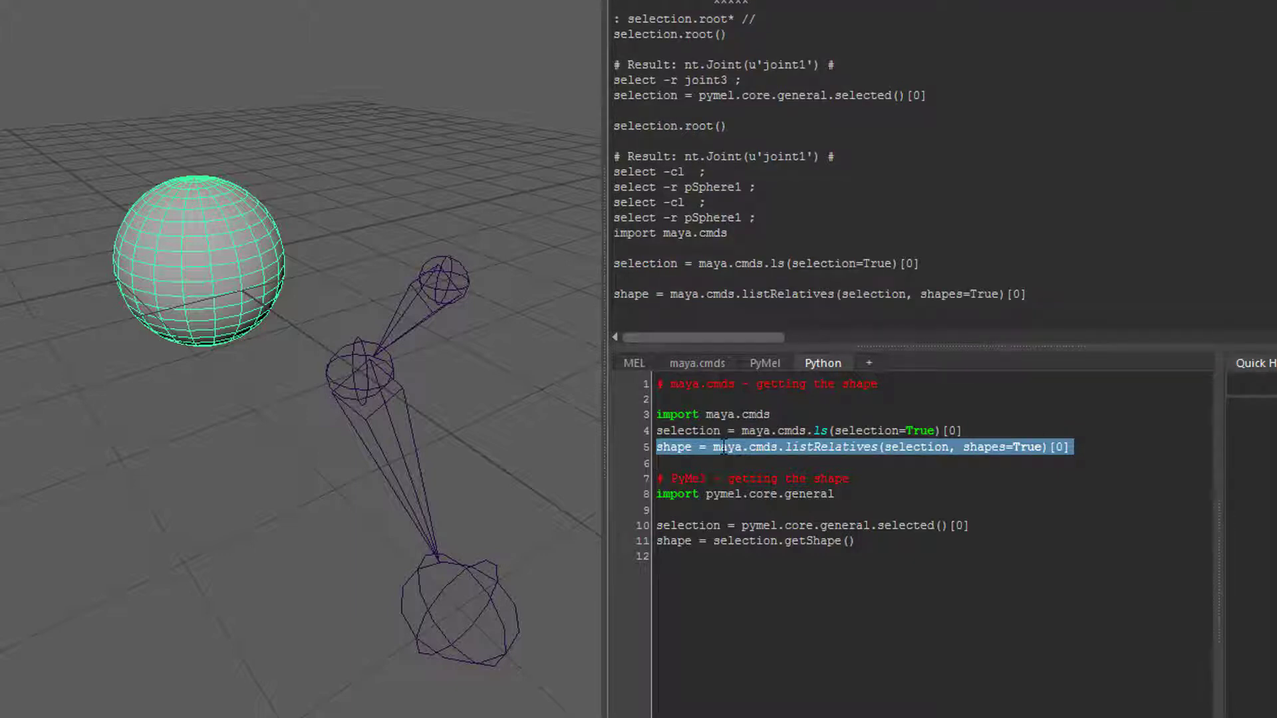
{"action": "double_click", "coordinate": [829, 447]}
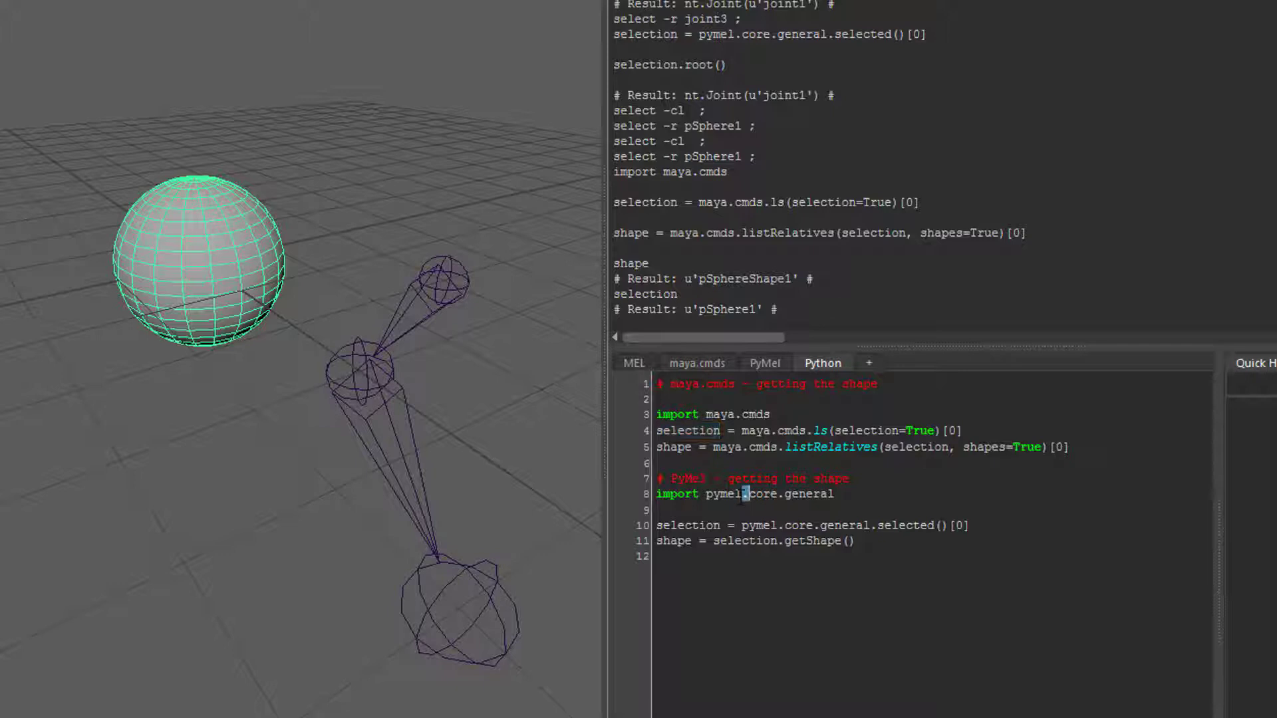
Run the PyMEL lines so selection prints as Transform pSphere1
{"action": "left_click", "coordinate": [744, 494]}
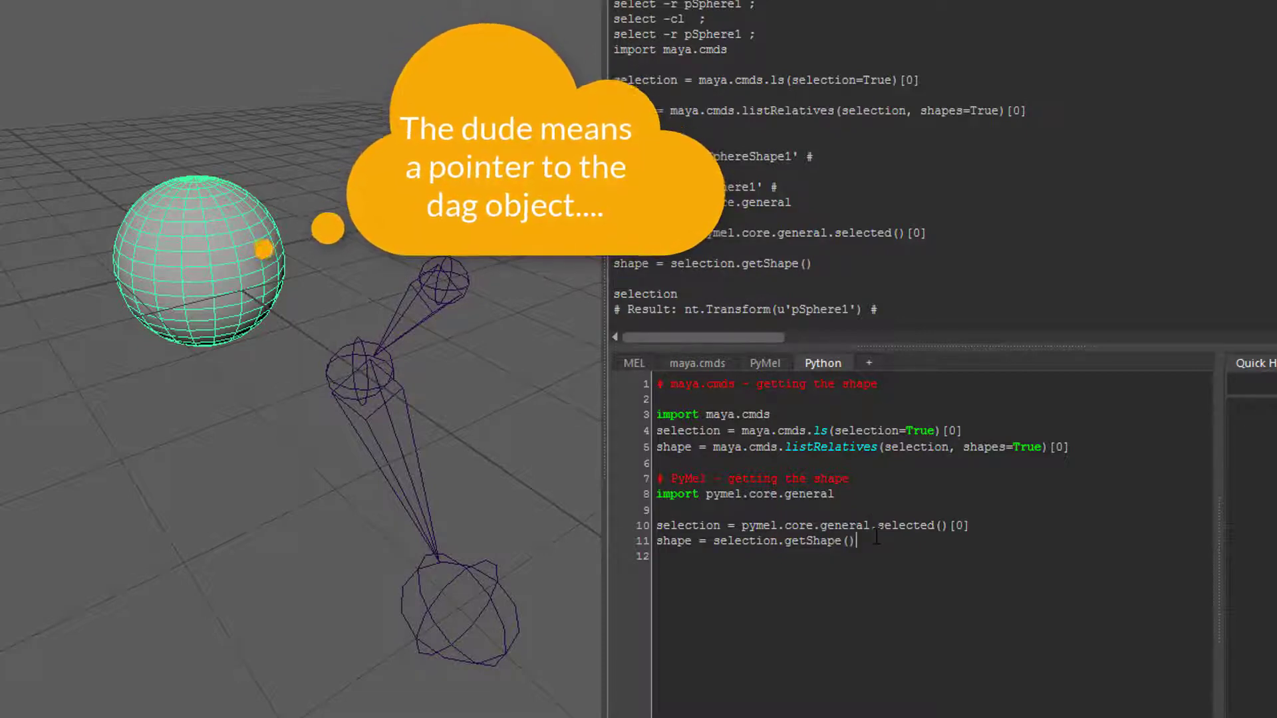
Type 'selection.' on line 12, browse the method list, and delete the stray 't'
{"action": "type", "text": "sel"}
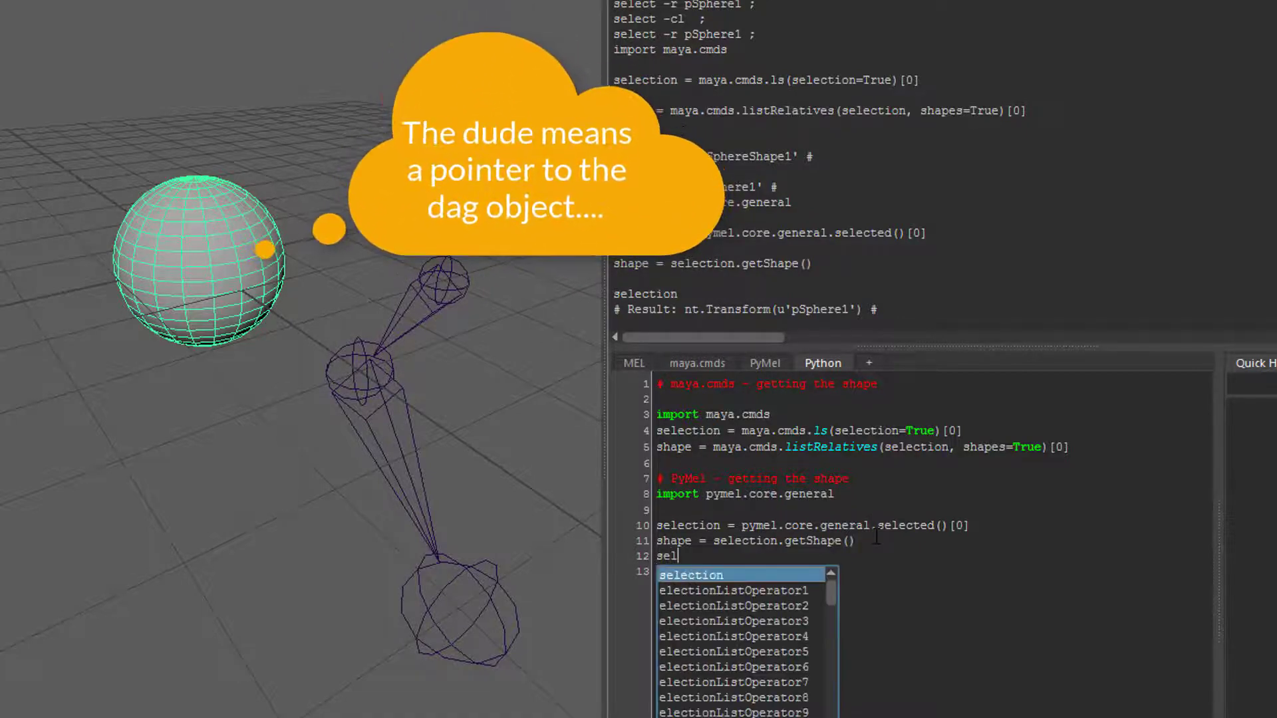
{"action": "type", "text": "ection"}
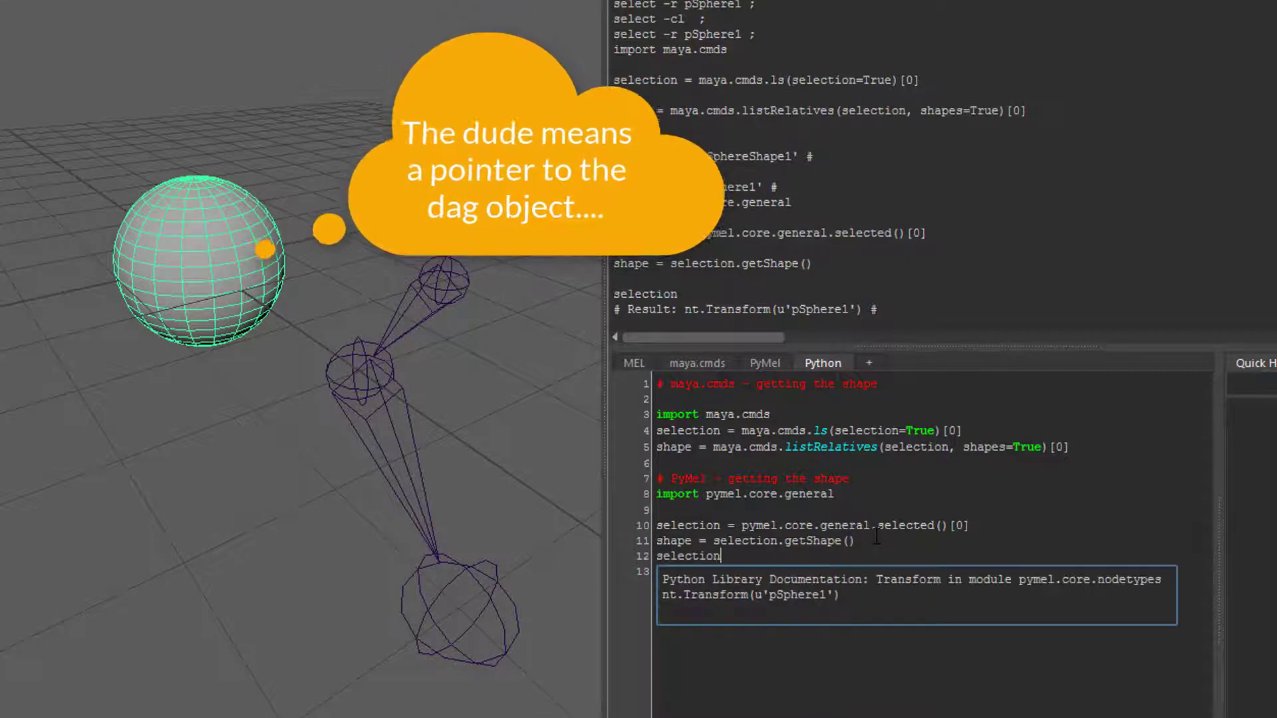
{"action": "type", "text": "."}
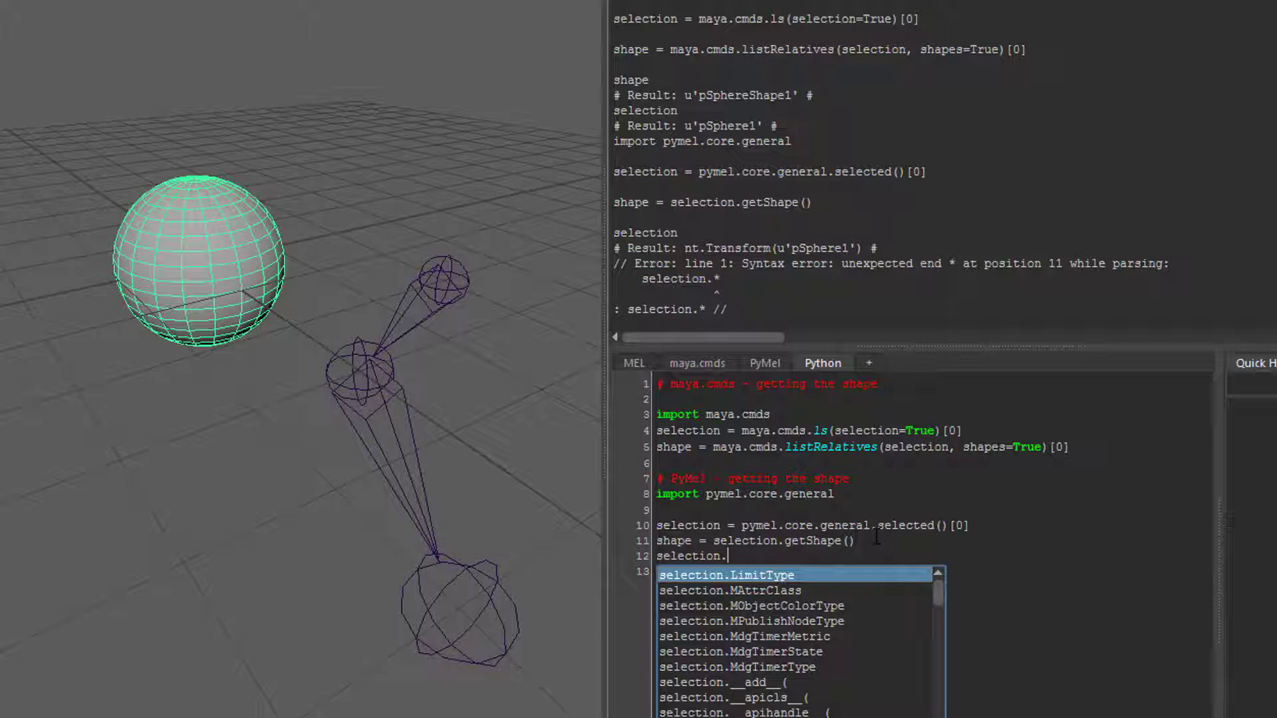
{"action": "type", "text": "t"}
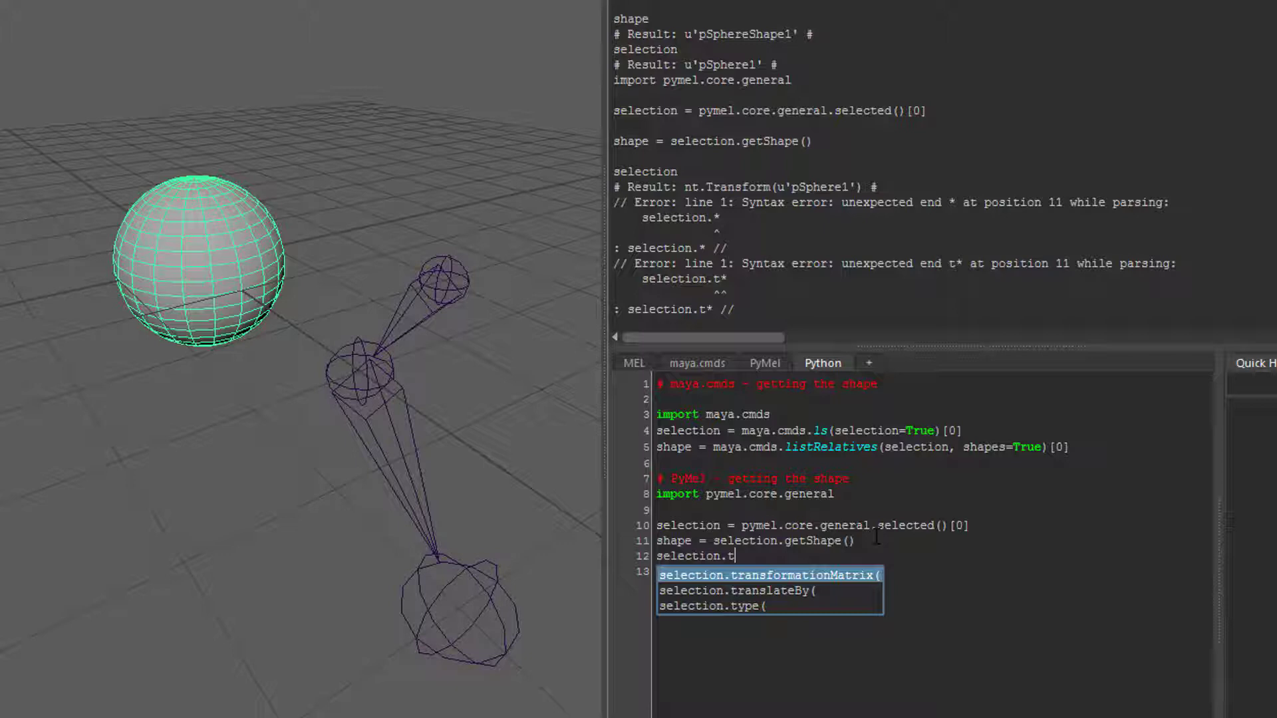
{"action": "key", "text": "backspace"}
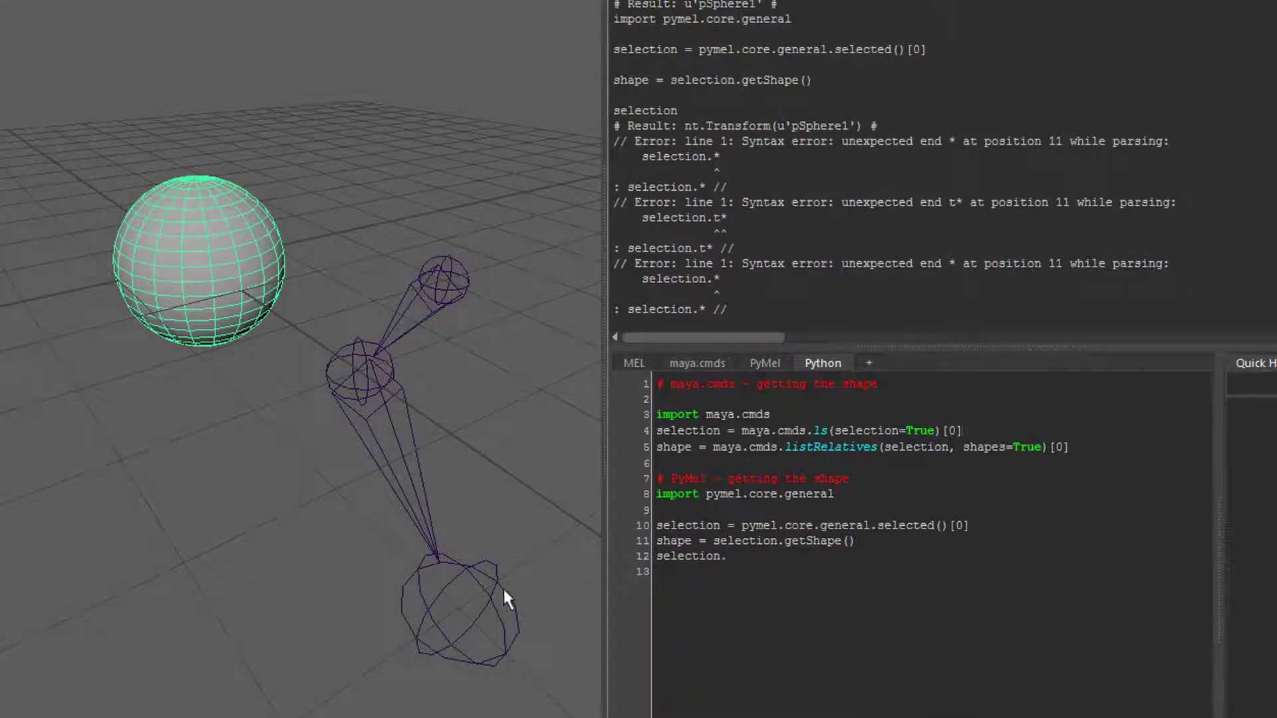
Select joint3, complete line 12 as selection.root() and run it, returning joint1
{"action": "left_click", "coordinate": [460, 610]}
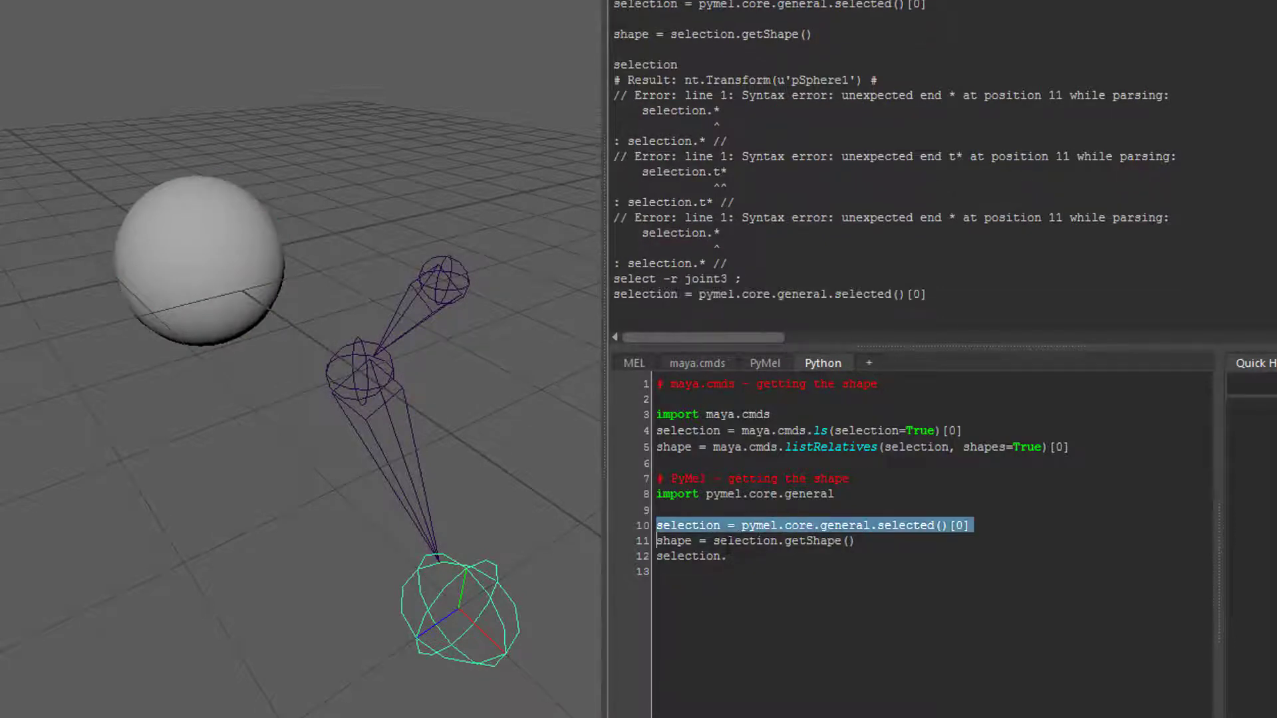
{"action": "left_click", "coordinate": [722, 556]}
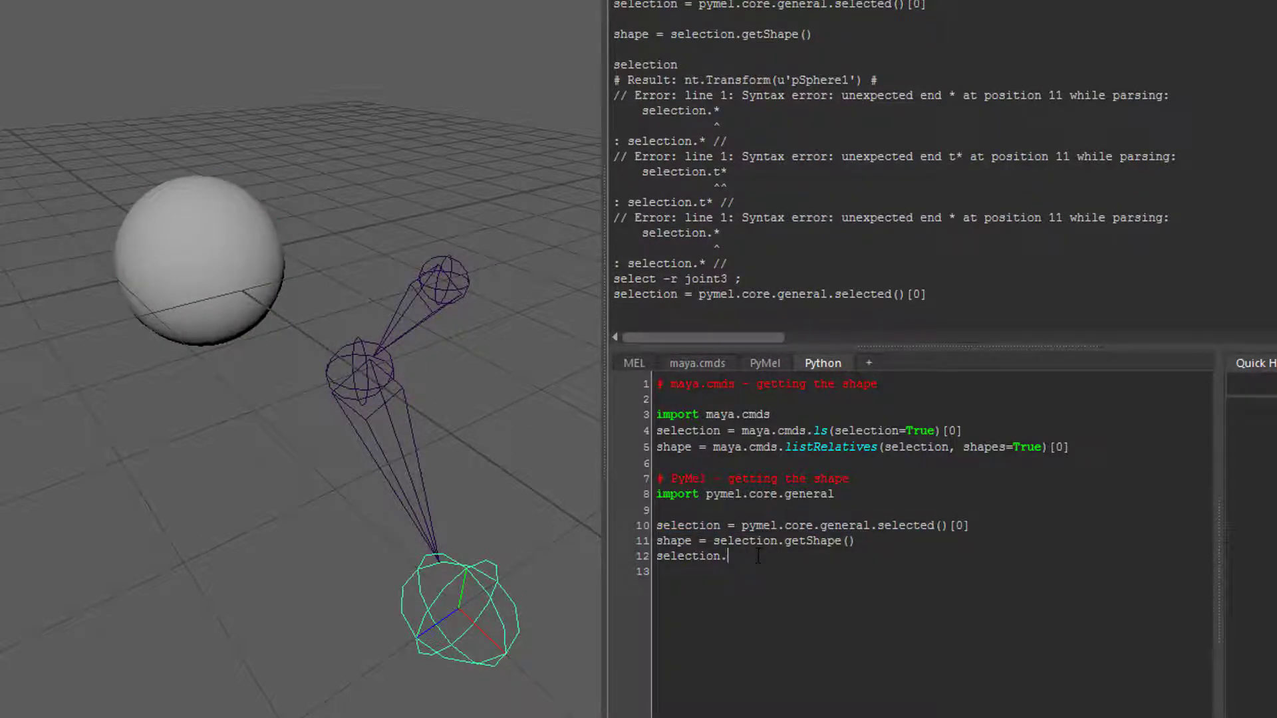
{"action": "type", "text": "."}
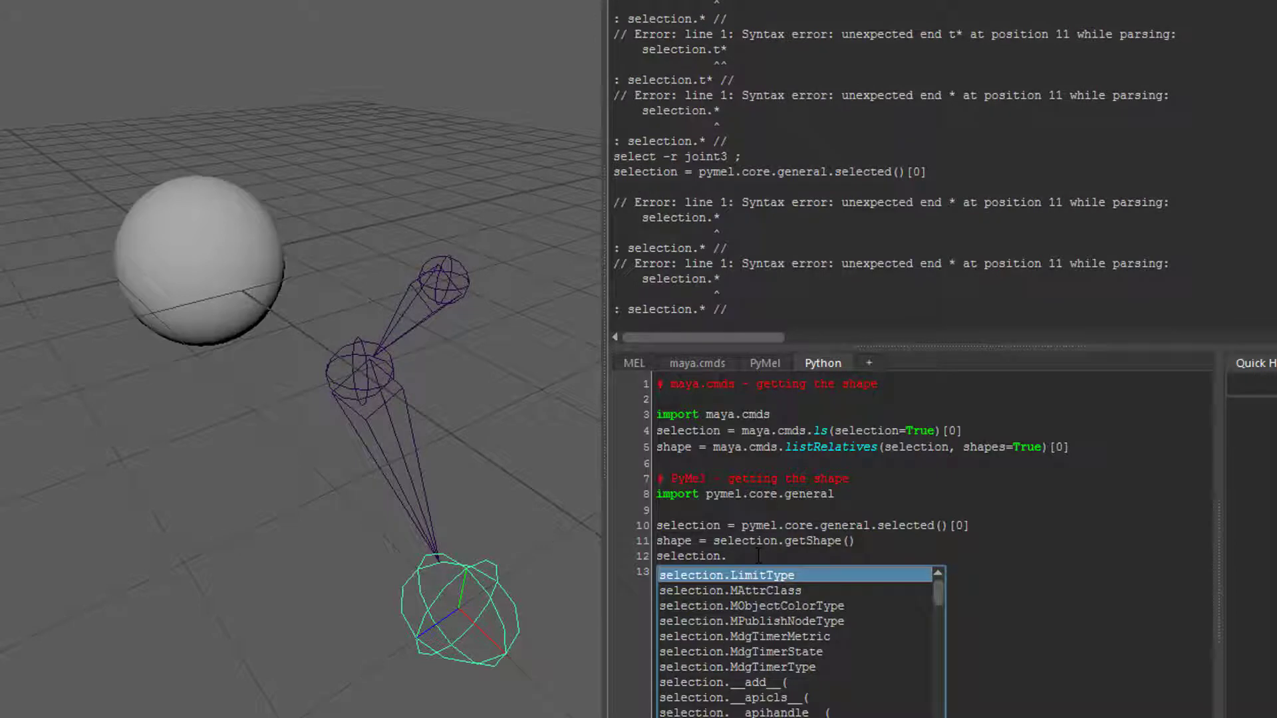
{"action": "type", "text": "roo"}
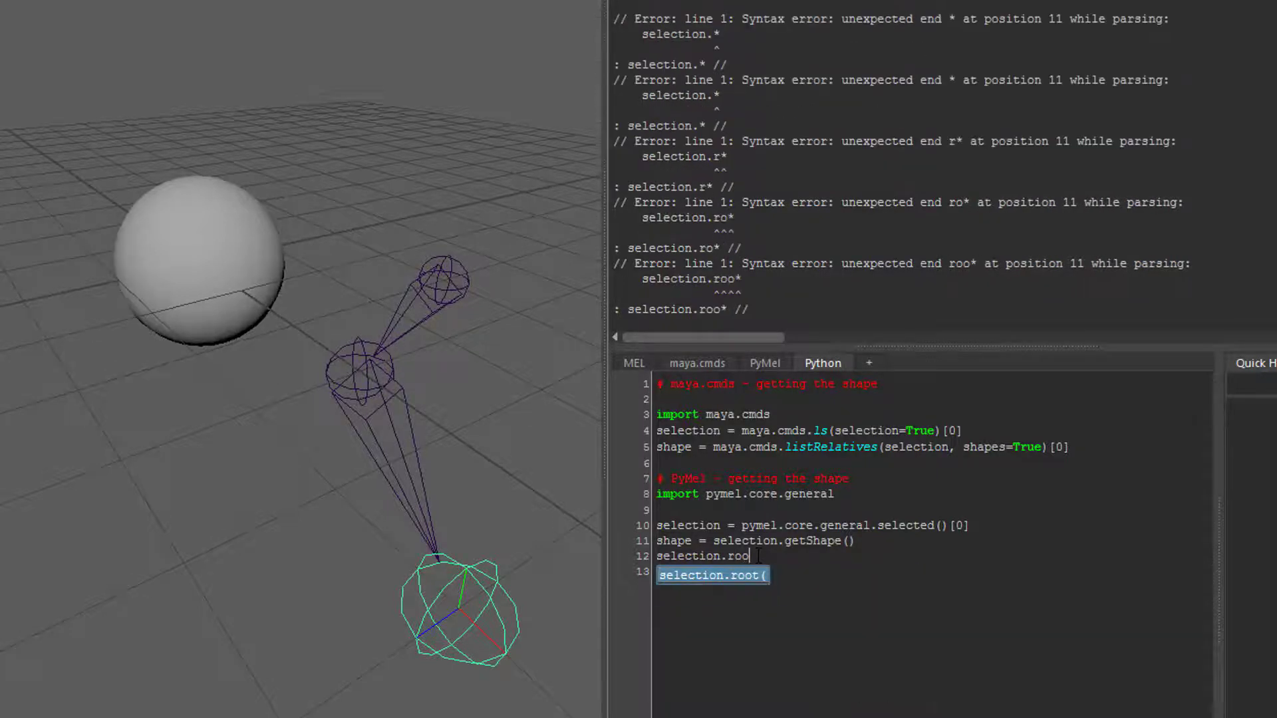
{"action": "type", "text": "t()"}
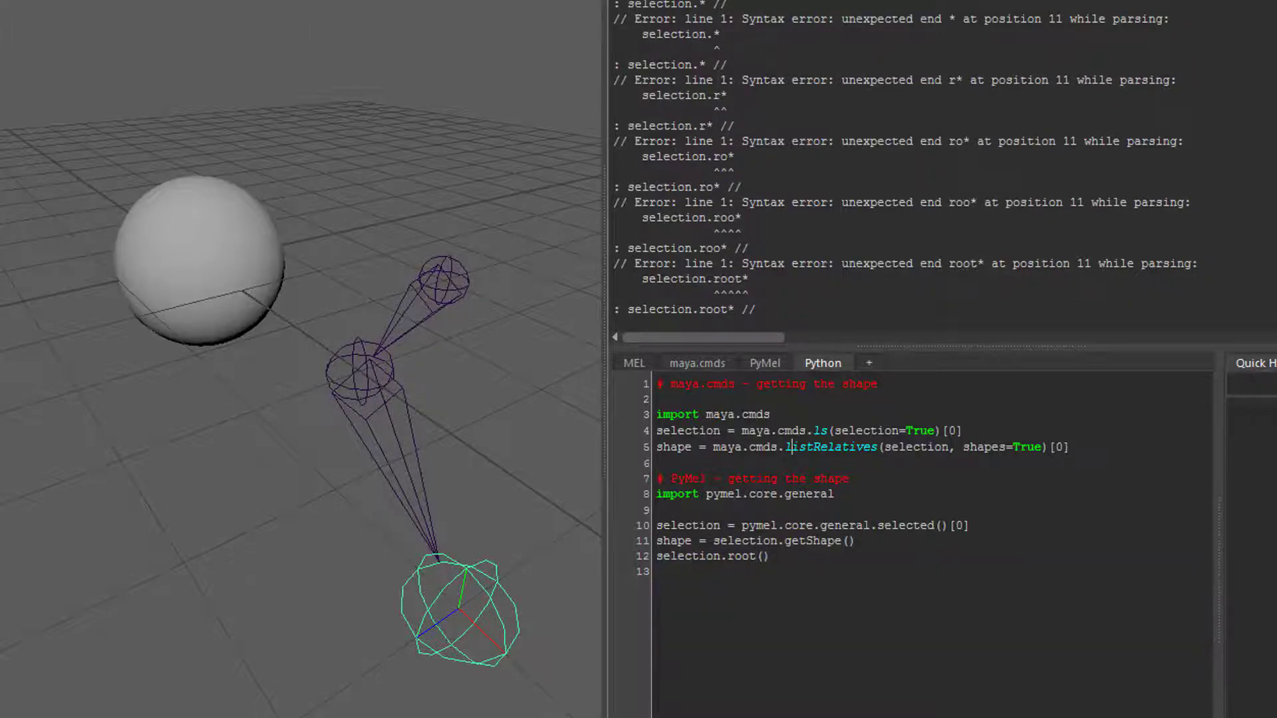
{"action": "left_click", "coordinate": [715, 556]}
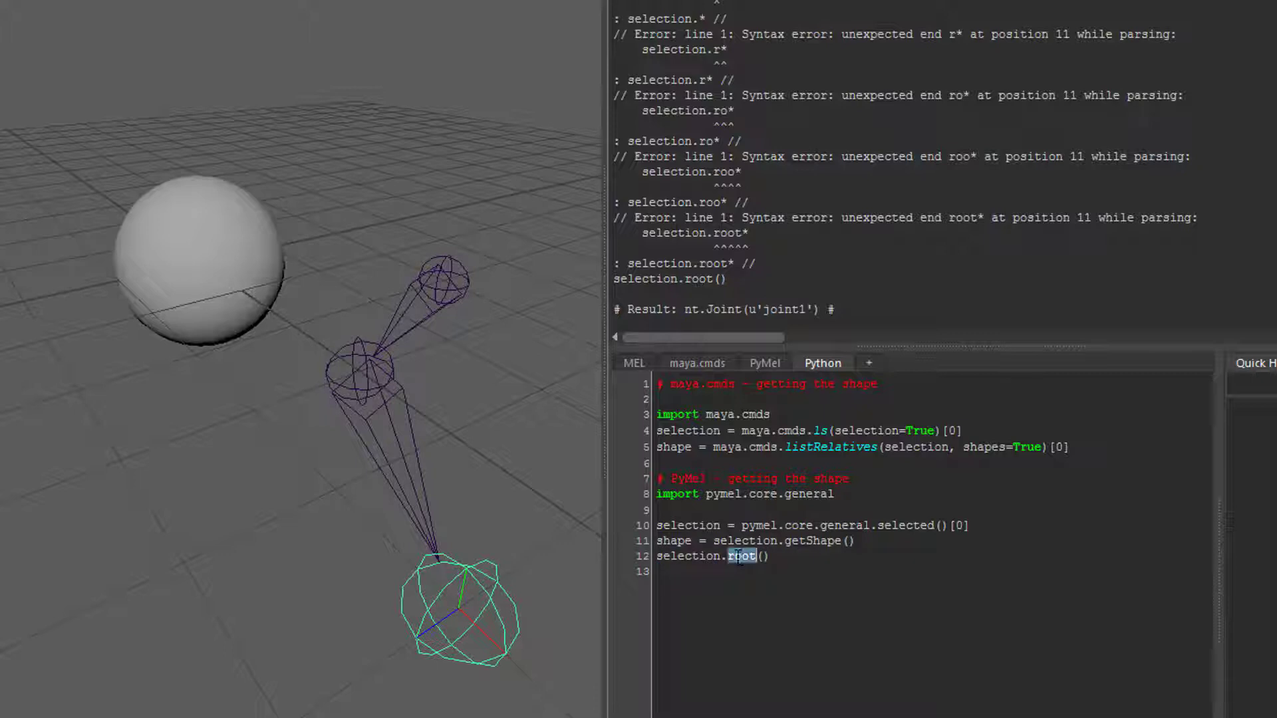
{"action": "double_click", "coordinate": [686, 556]}
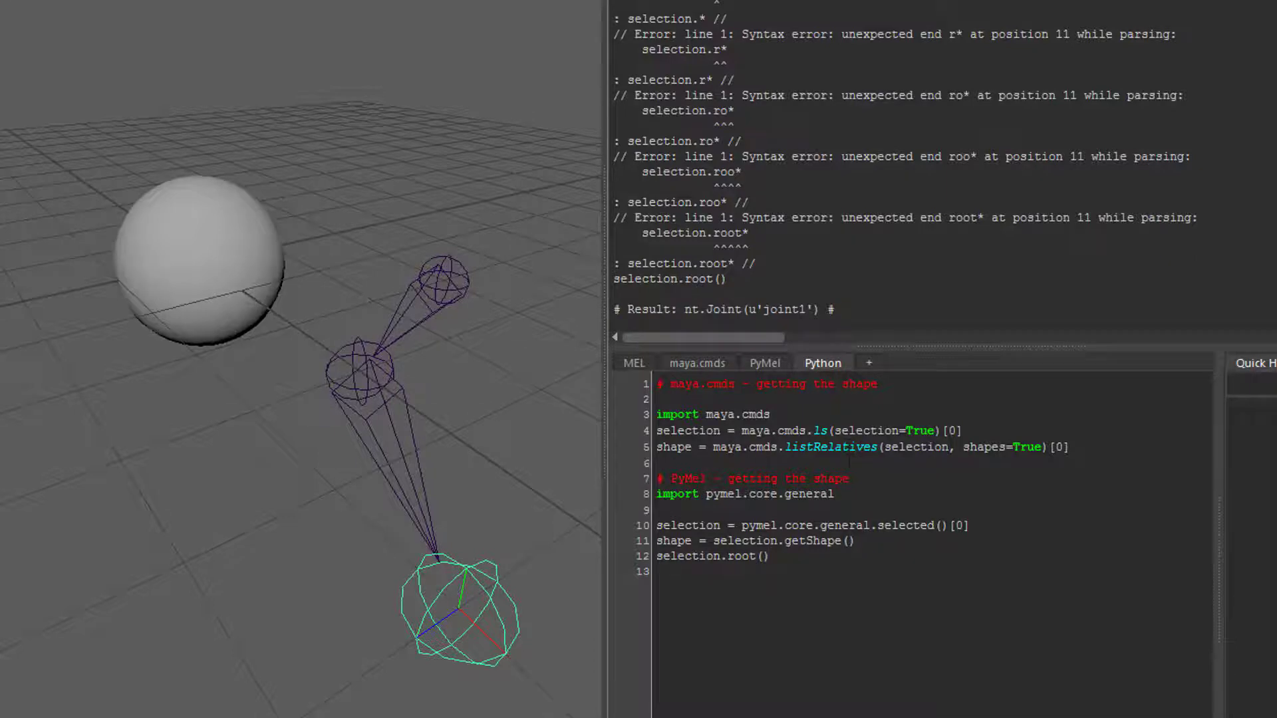
Reselect pSphere1 and re-run the PyMEL import and selected()[0] lines
{"action": "double_click", "coordinate": [686, 555]}
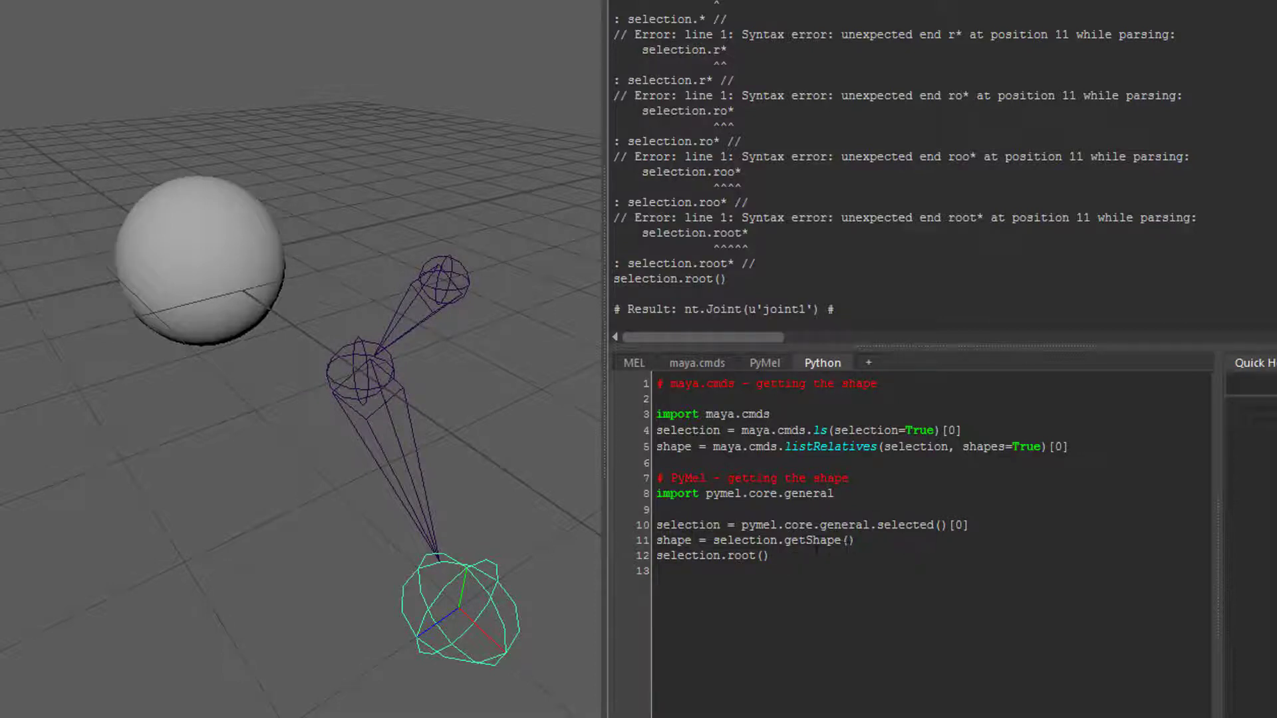
{"action": "double_click", "coordinate": [764, 493]}
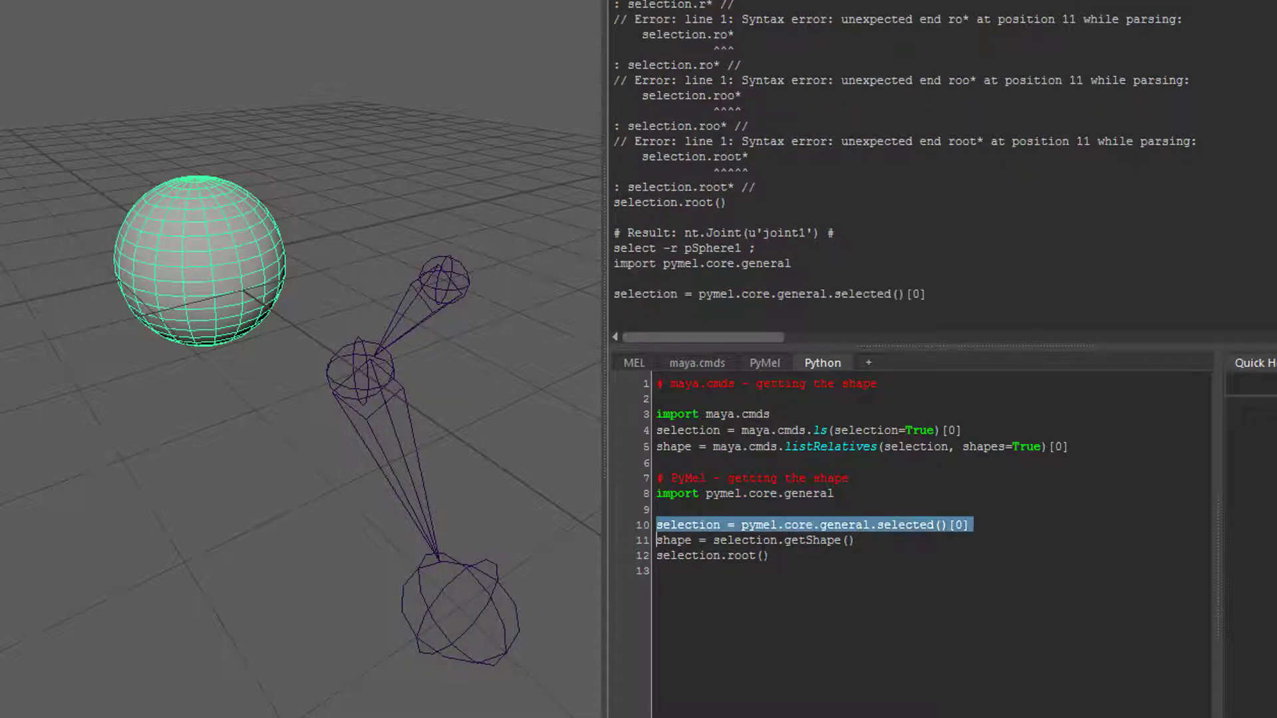
Write pymel.core.general.listRelatives(selection, shapes=True on a new line 12
{"action": "double_click", "coordinate": [746, 540]}
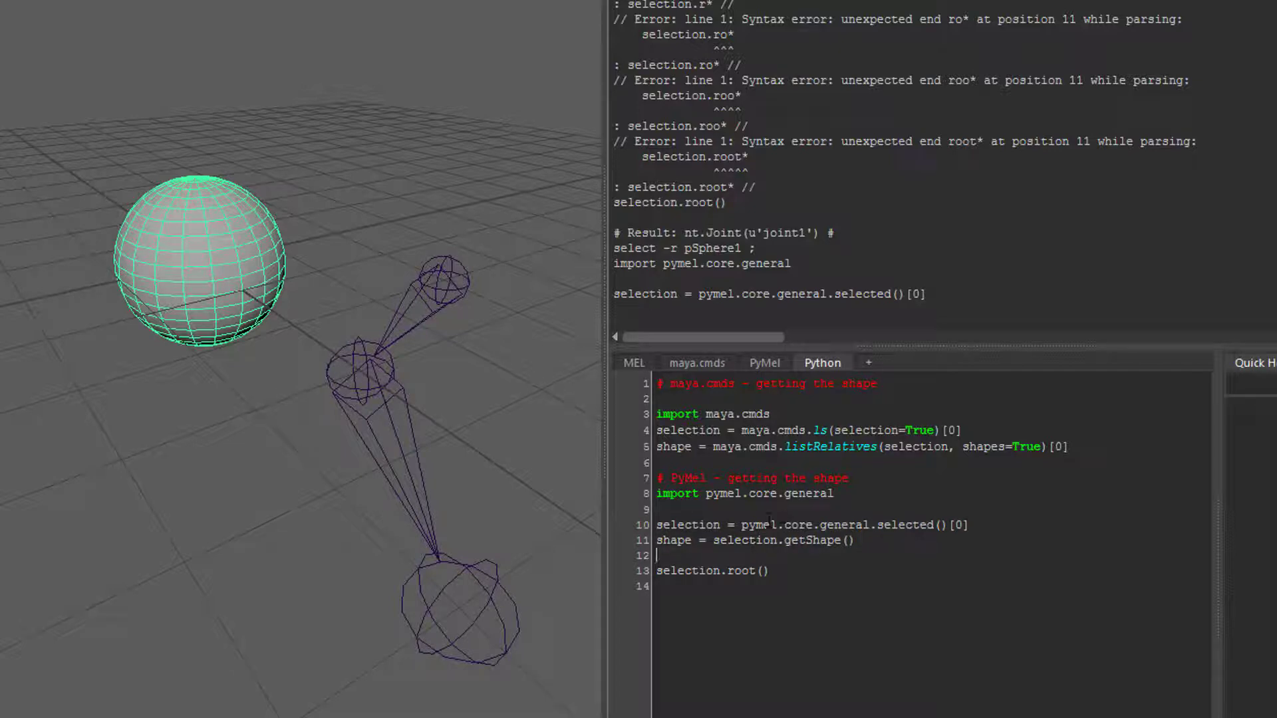
{"action": "double_click", "coordinate": [769, 493]}
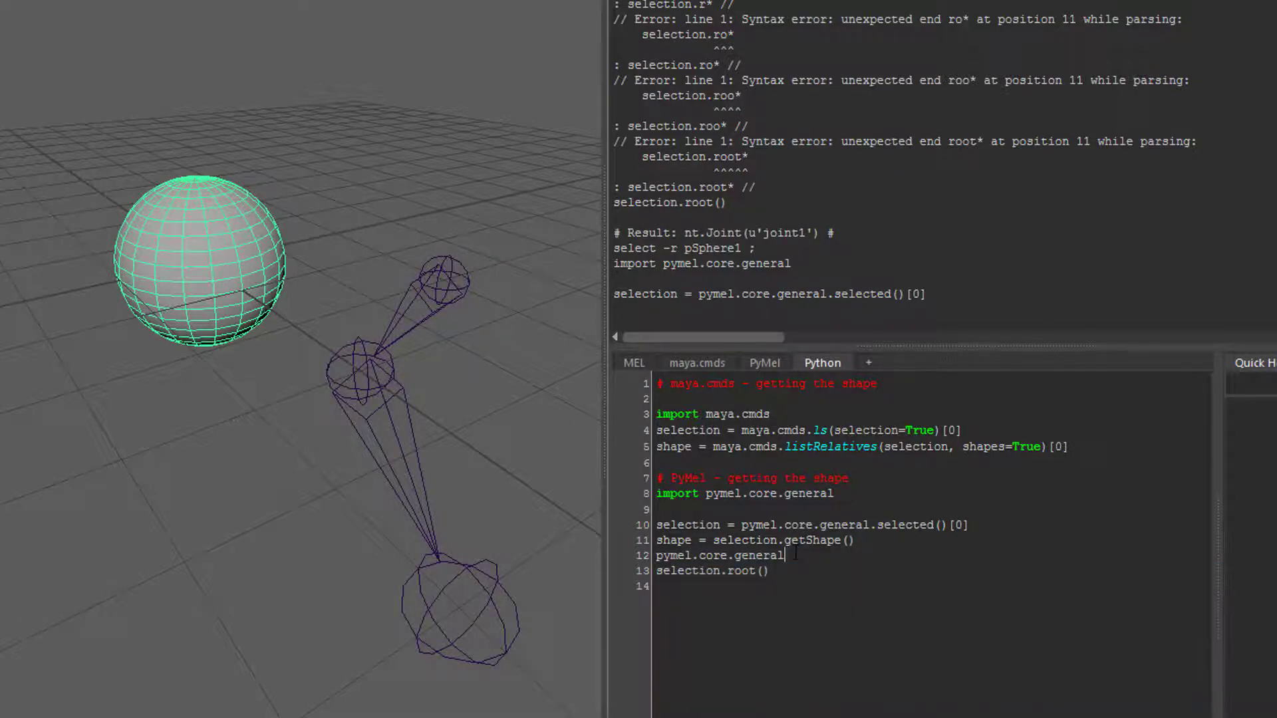
{"action": "type", "text": "."}
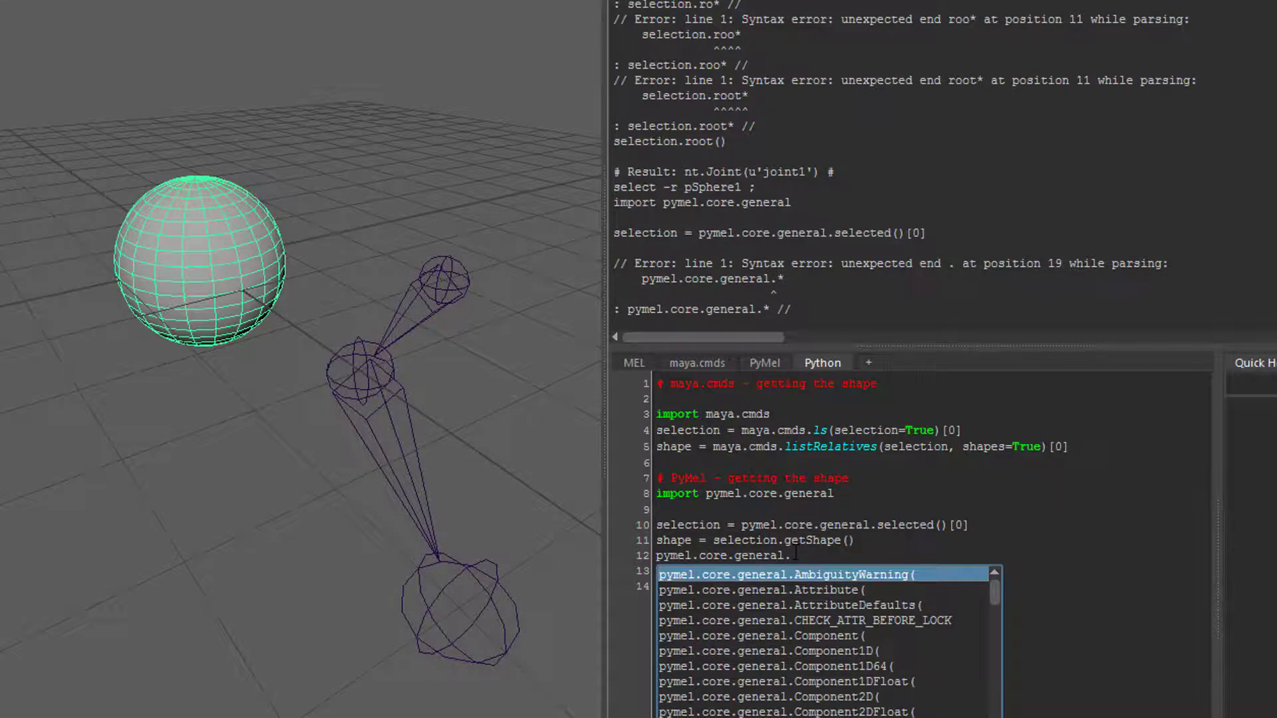
{"action": "type", "text": "list"}
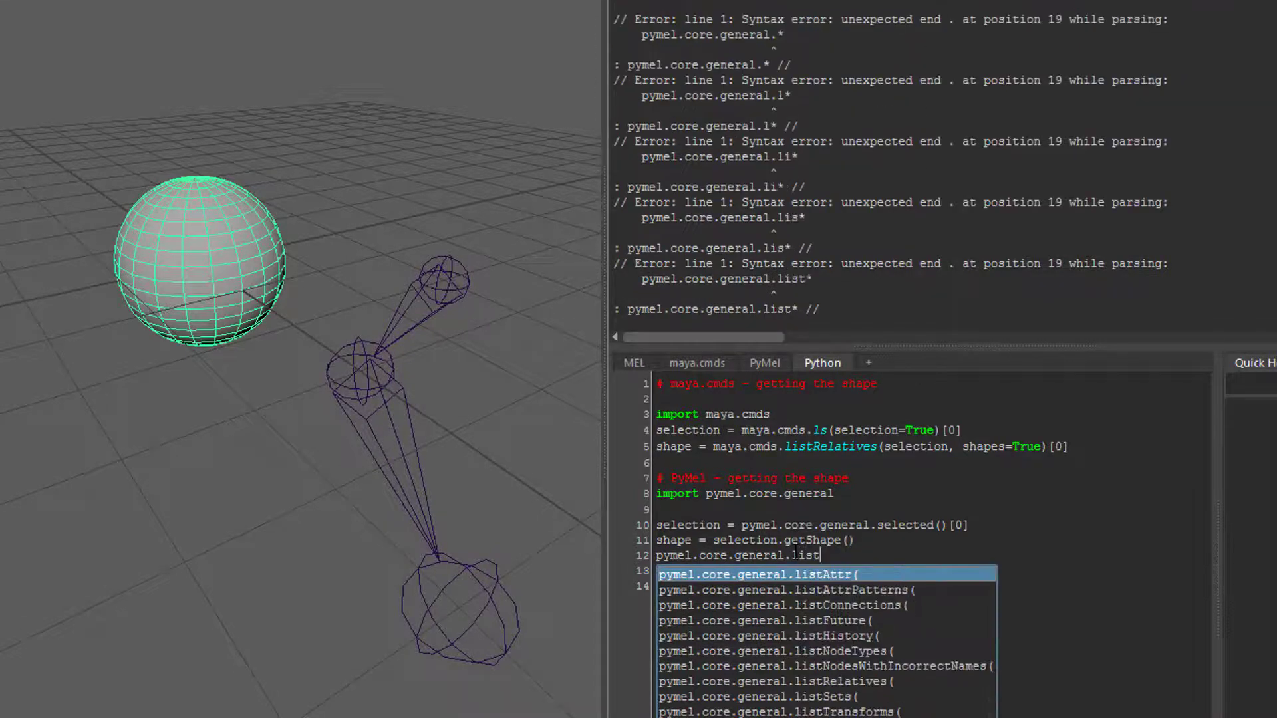
{"action": "type", "text": "Relatives("}
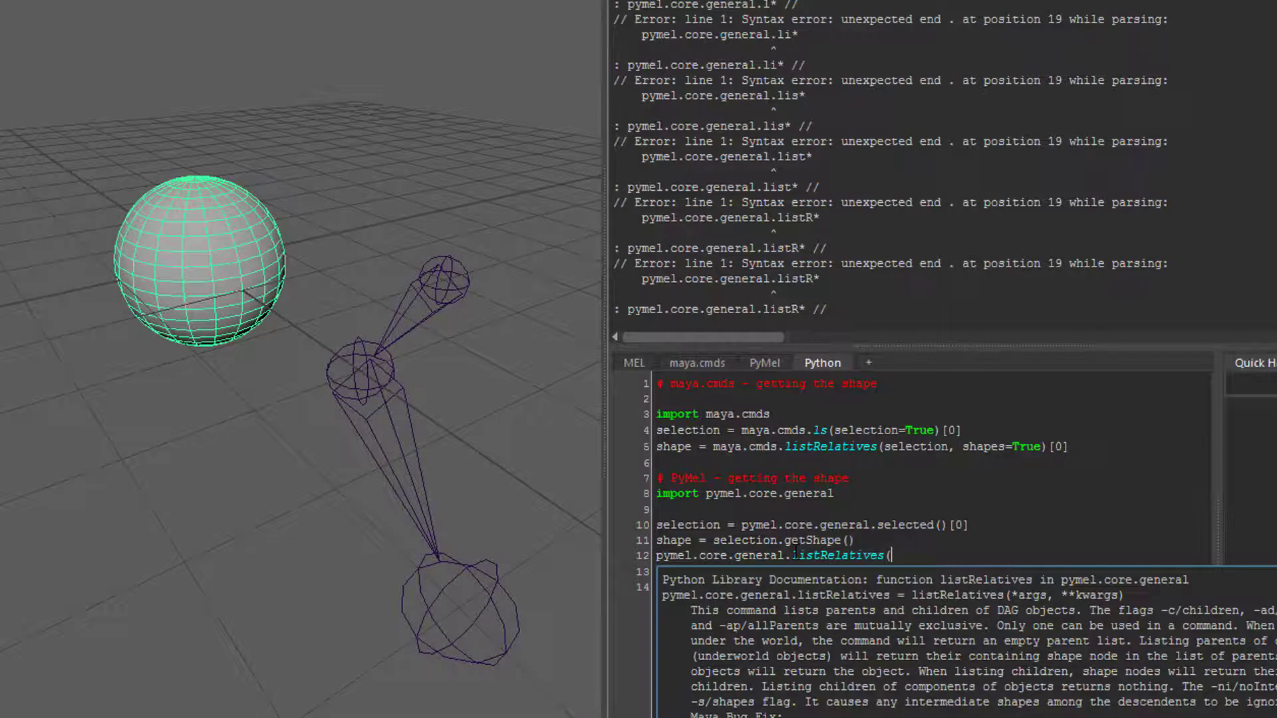
{"action": "type", "text": "selection, sha"}
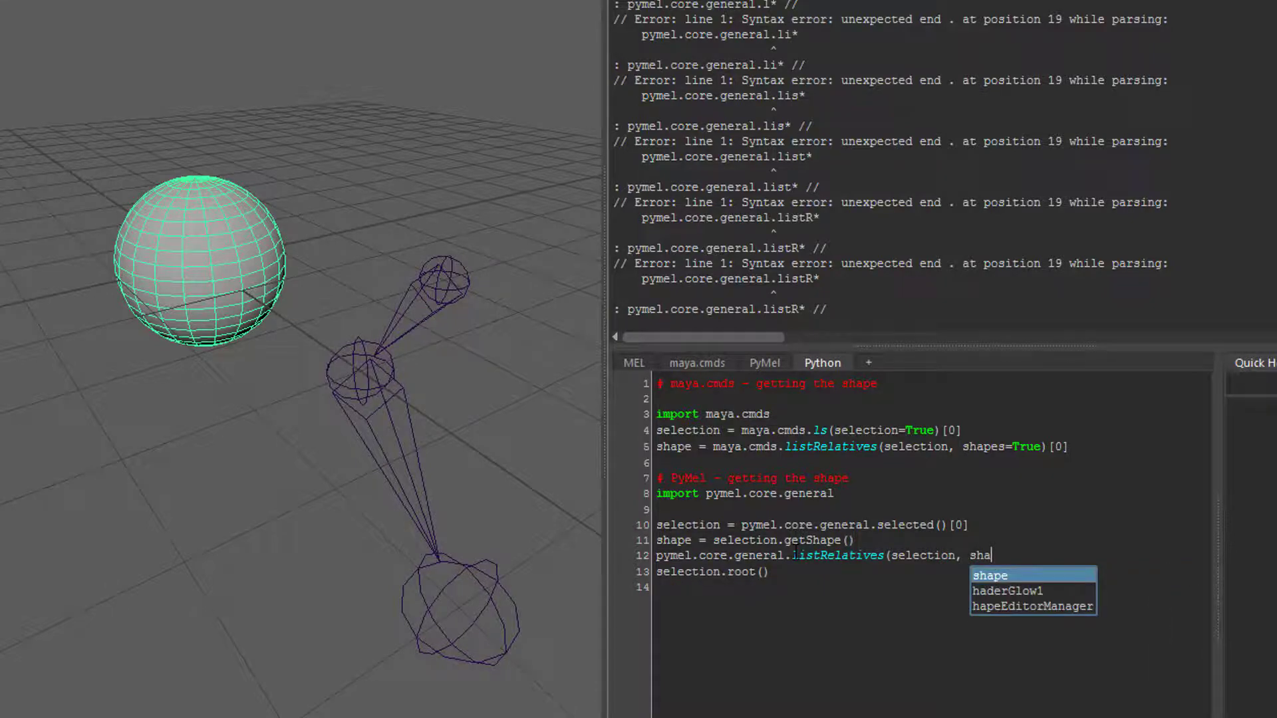
{"action": "type", "text": "pes"}
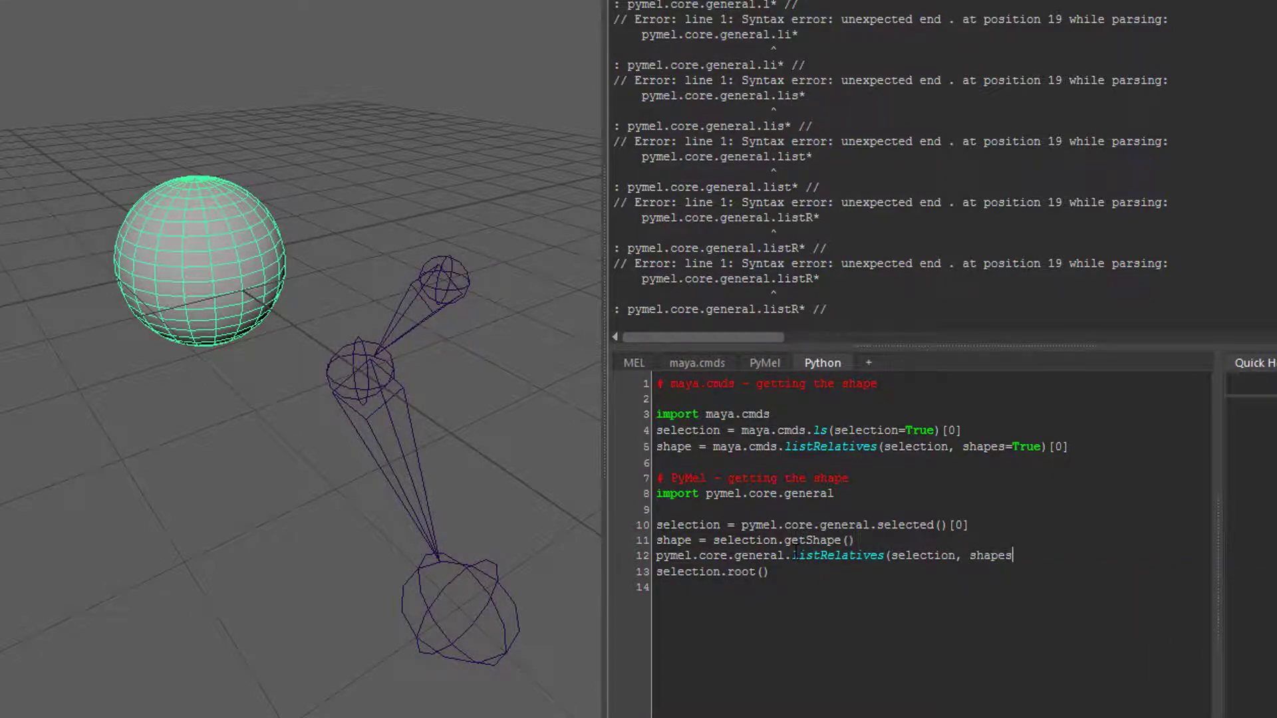
{"action": "type", "text": "=True"}
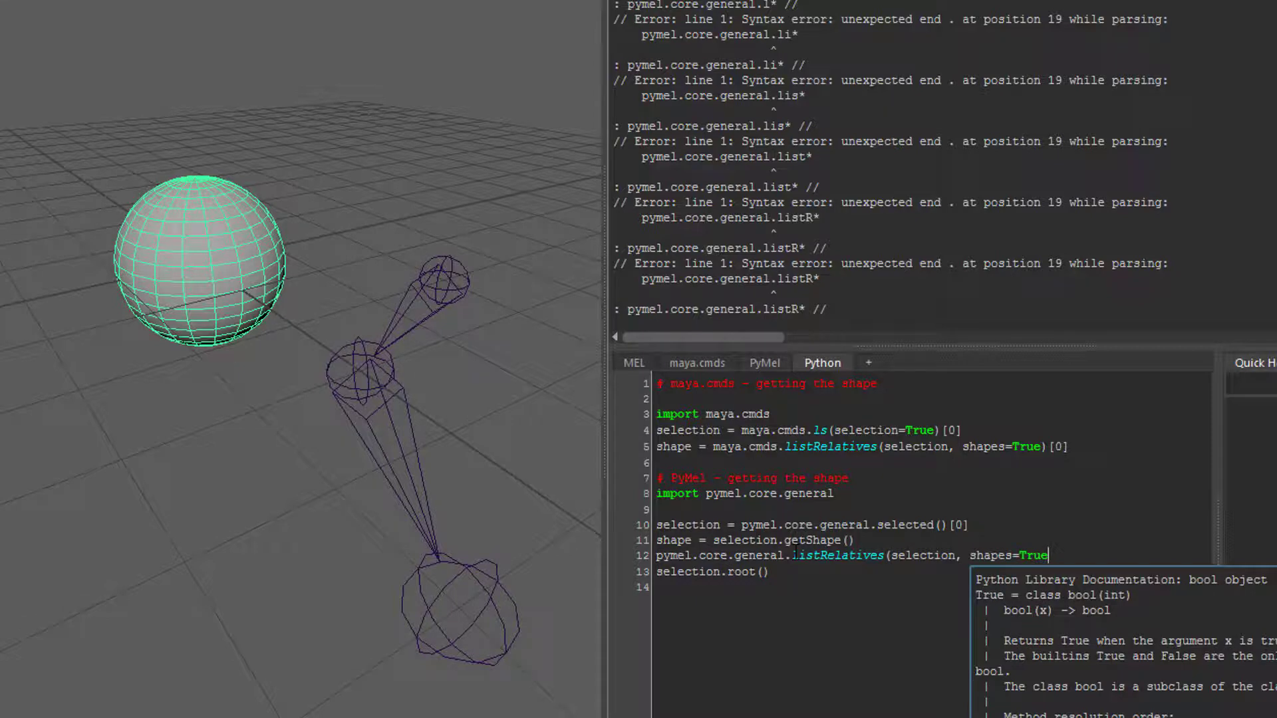
Run listRelatives and getShape, both returning Mesh pSphereShape1
{"action": "double_click", "coordinate": [836, 555]}
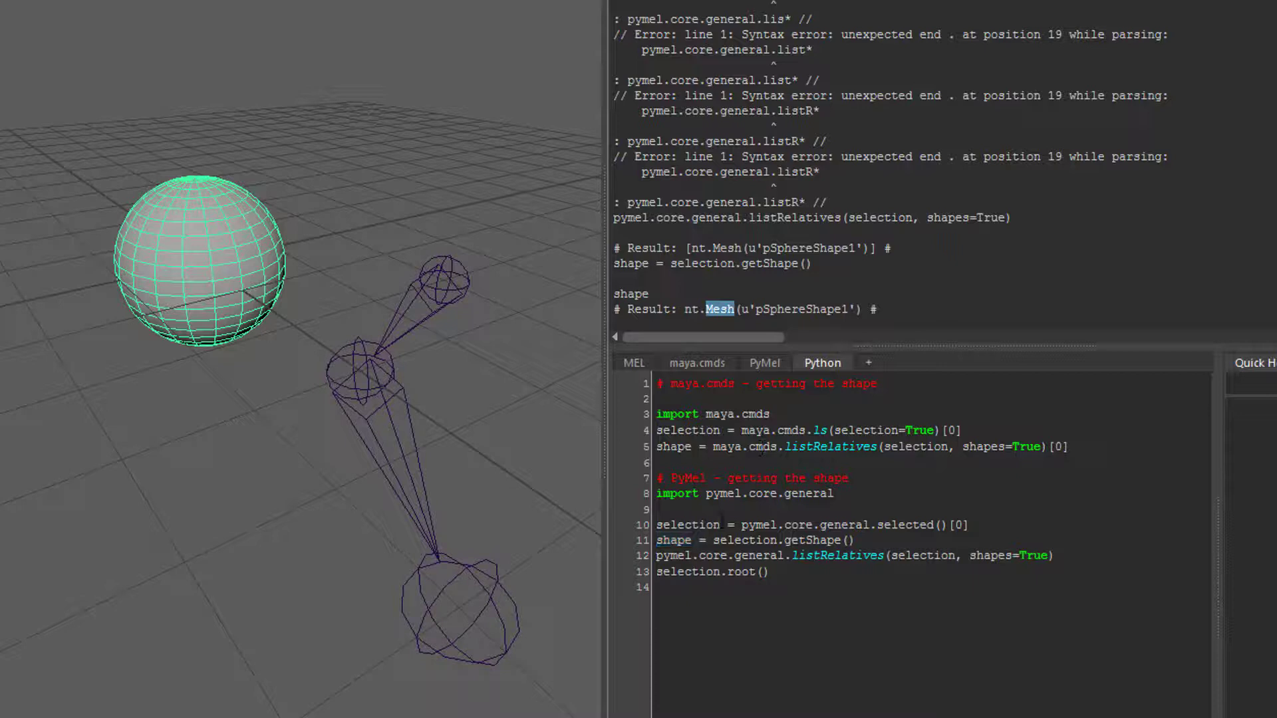
{"action": "left_click", "coordinate": [860, 540]}
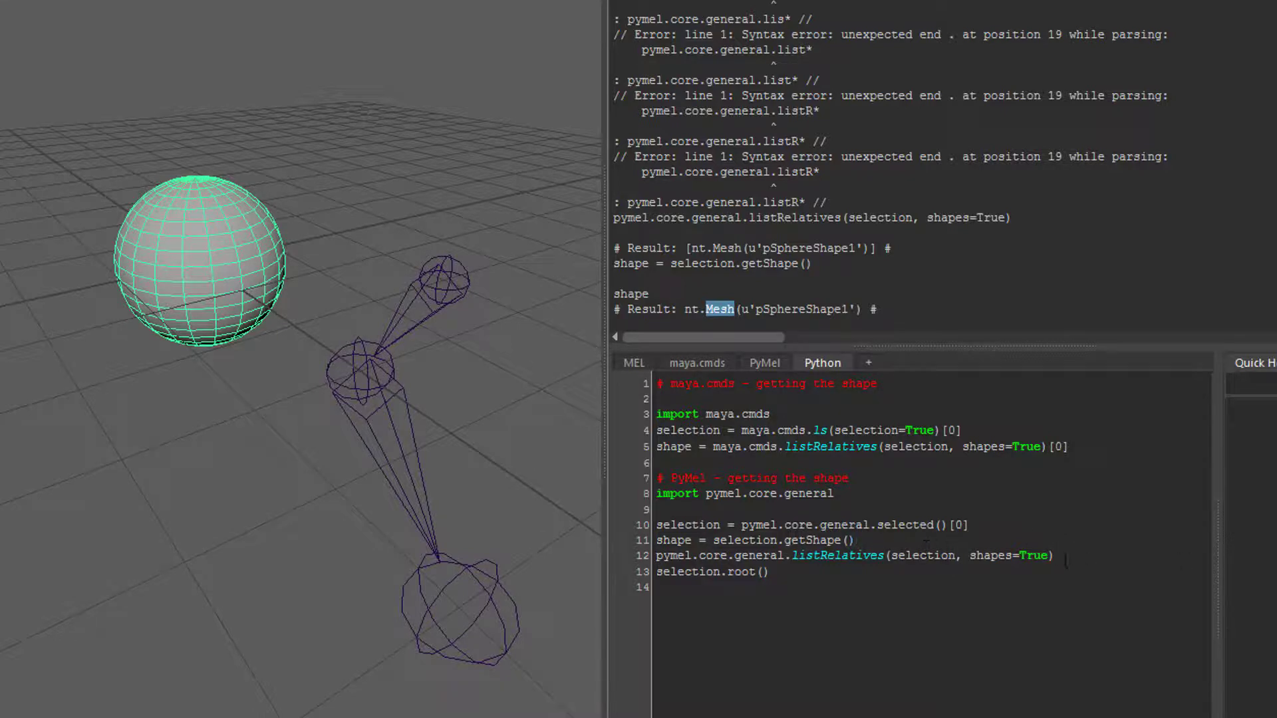
{"action": "triple_click", "coordinate": [753, 539]}
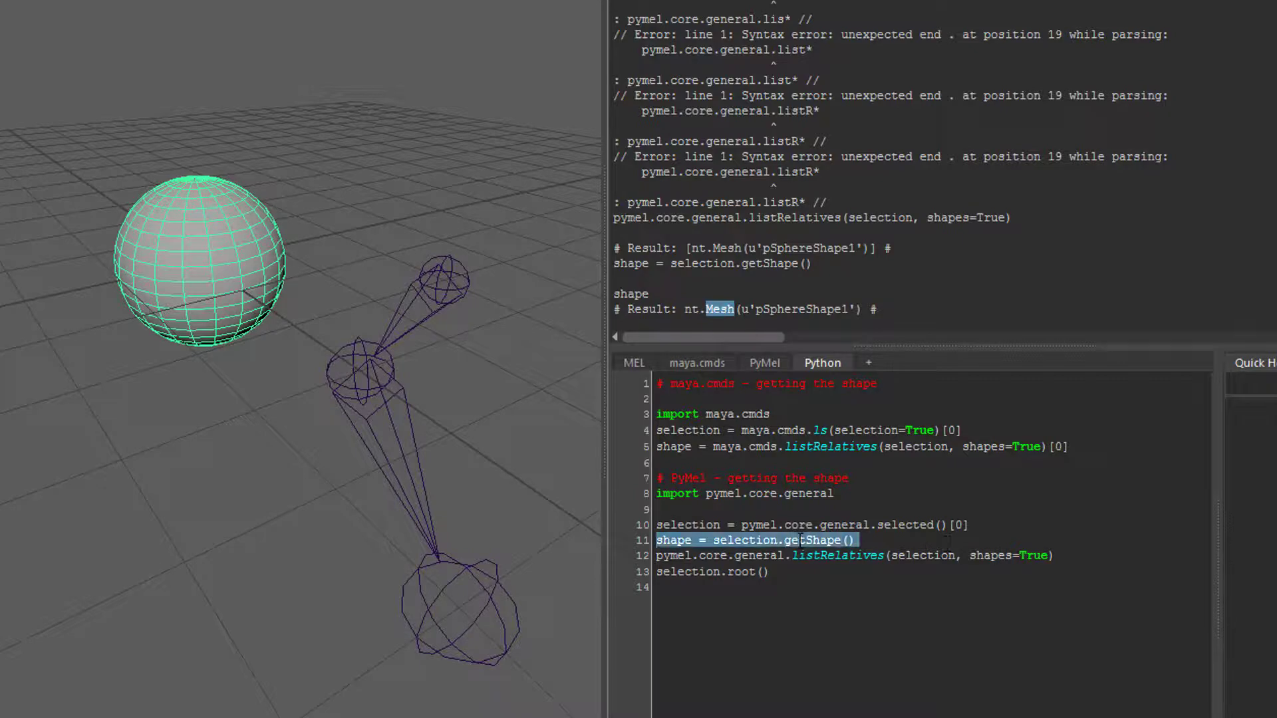